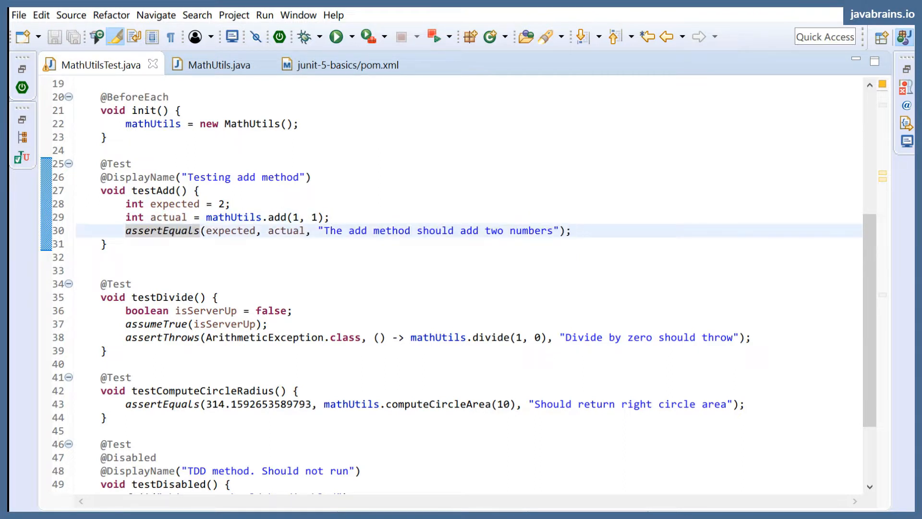
Collapse testAdd into a single assertEquals(2, mathUtils.add(1, 1)) and drop testDivide's assumeTrue.
double_click(231, 230)
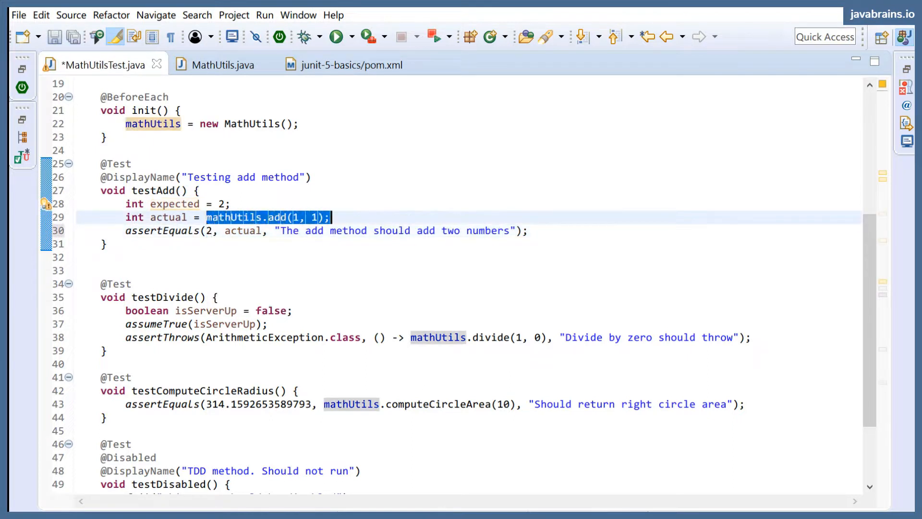
key("Delete")
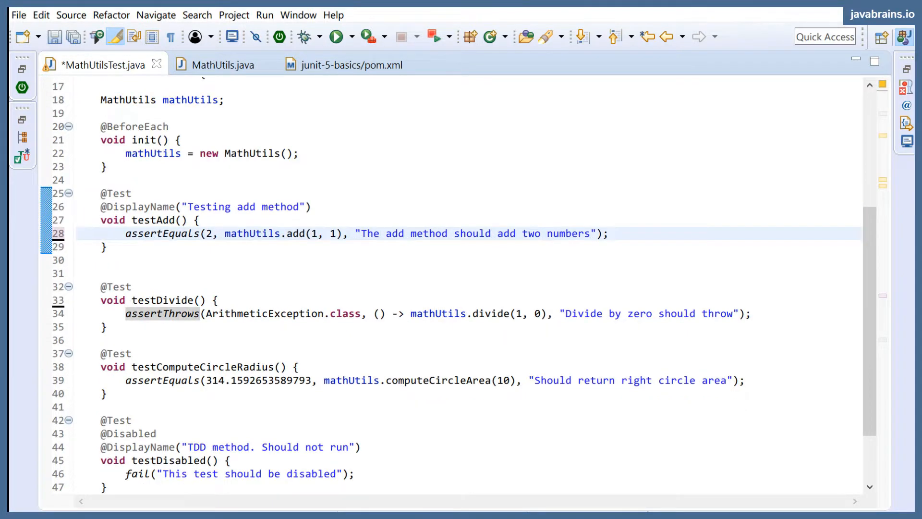
triple_click(365, 234)
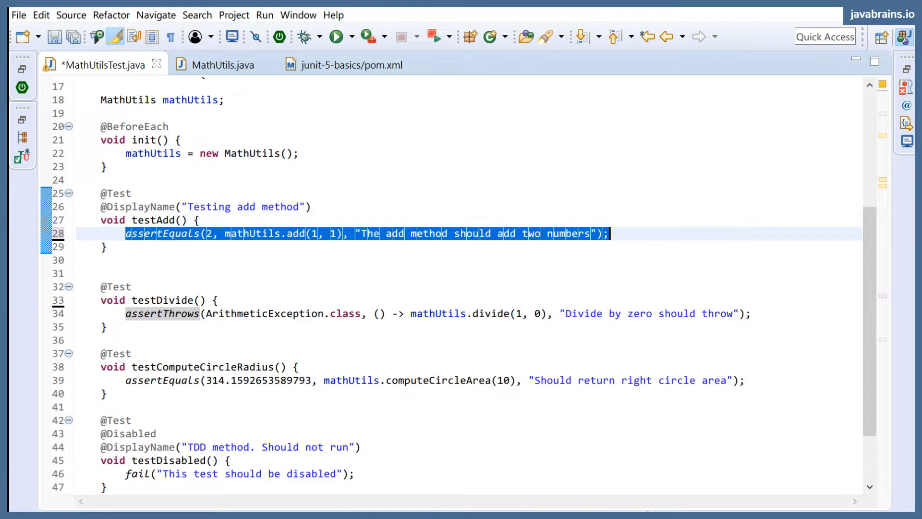
left_click(612, 233)
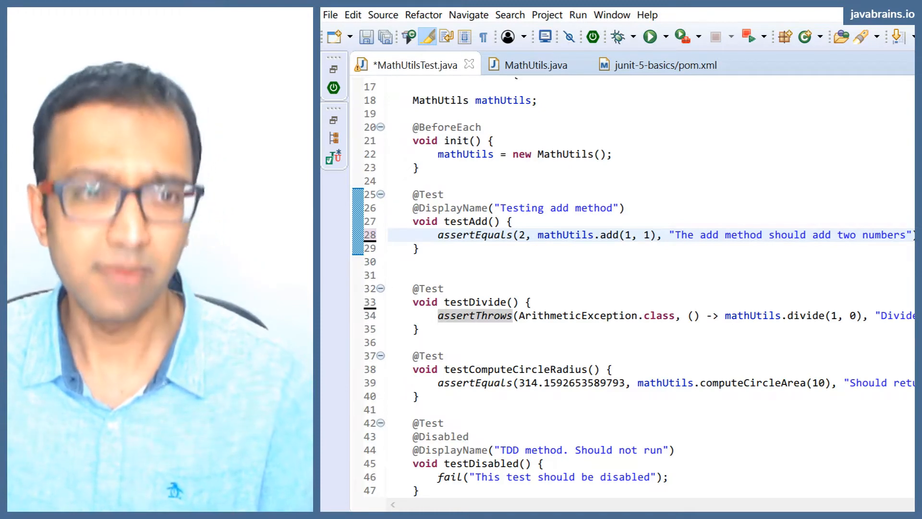
left_click(531, 302)
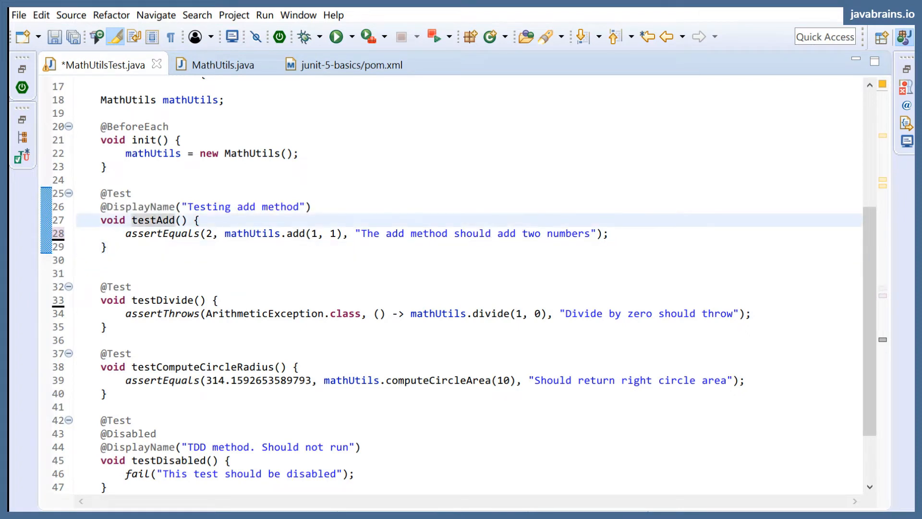
Rename testAdd to testAddPositive.
left_click(183, 220)
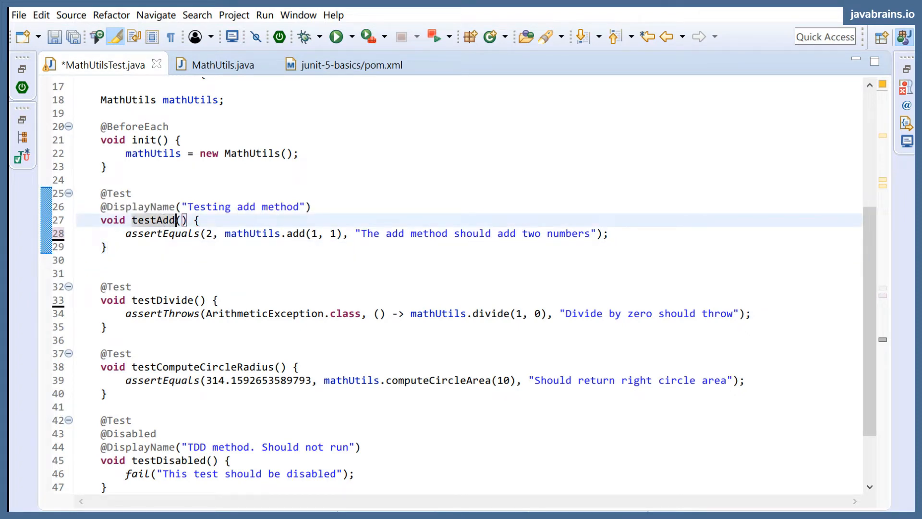
type("Positive")
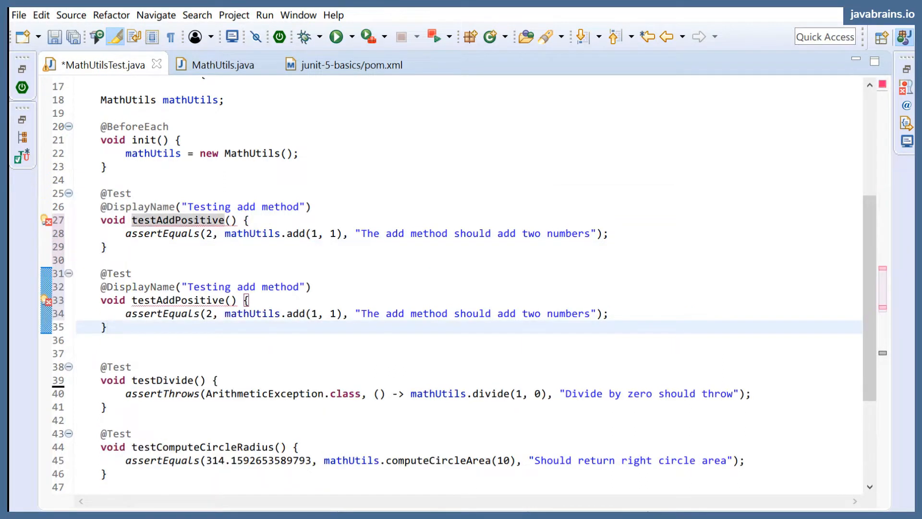
Name the copied method testAddNegative asserting -2 from mathUtils.add(-1, -1).
double_click(197, 299)
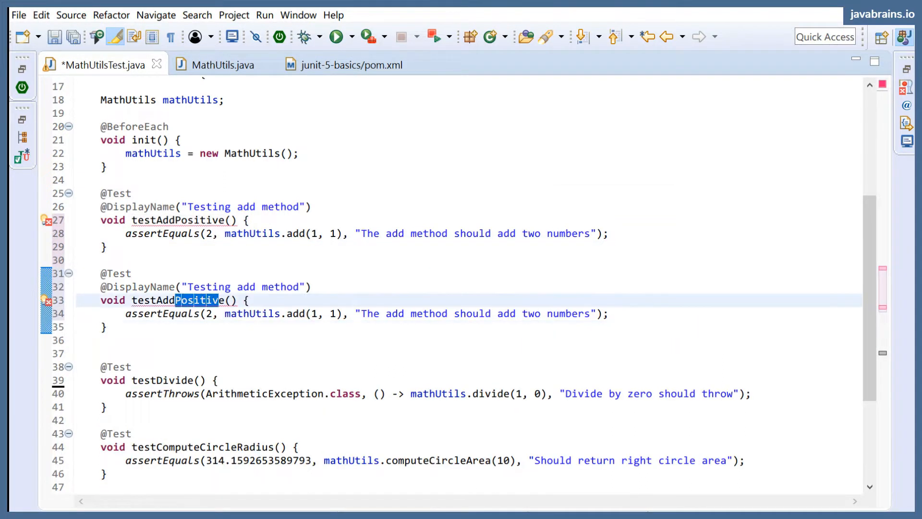
type("Negative")
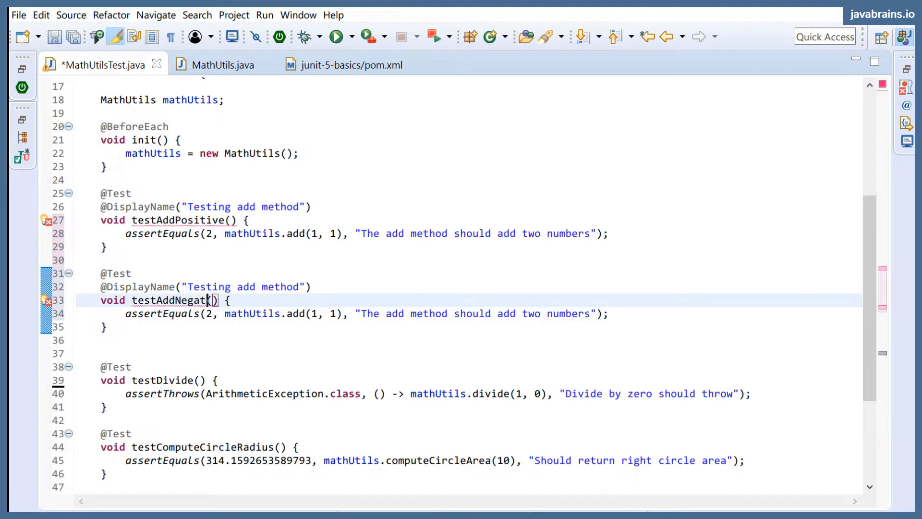
type("ive")
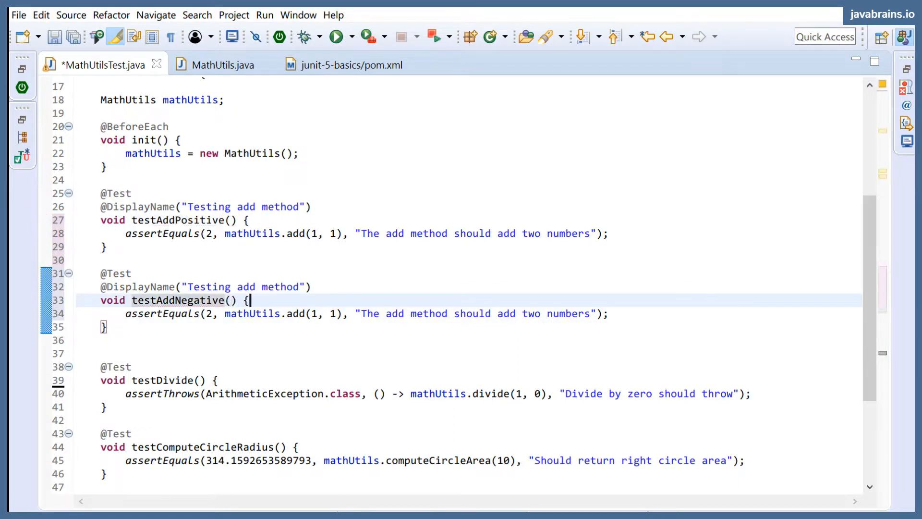
type("-")
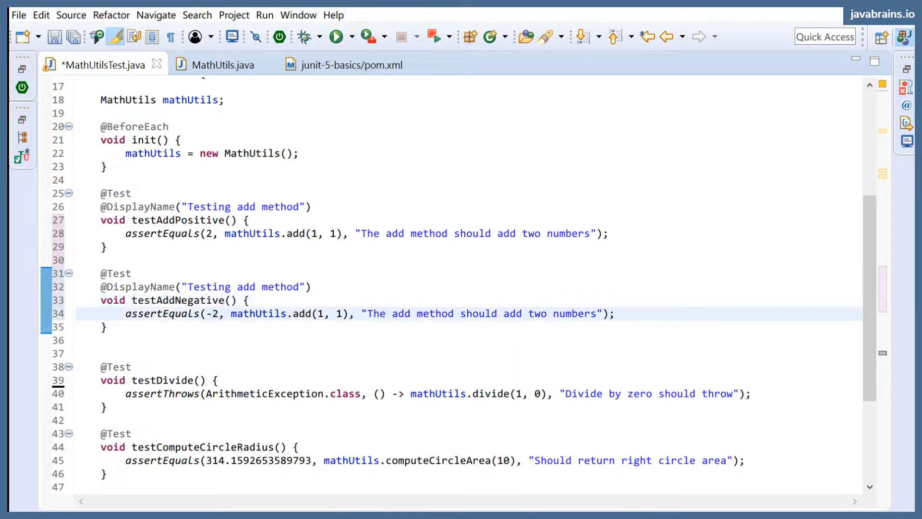
type("-")
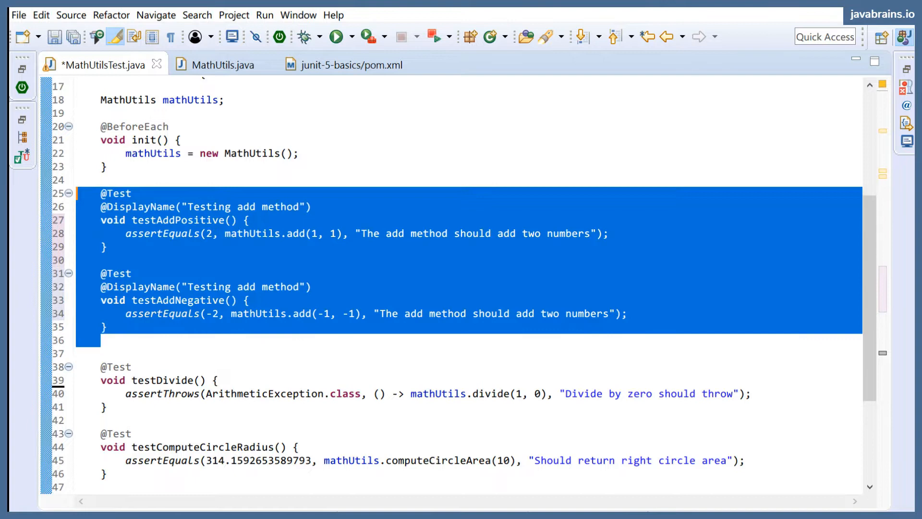
left_click(335, 36)
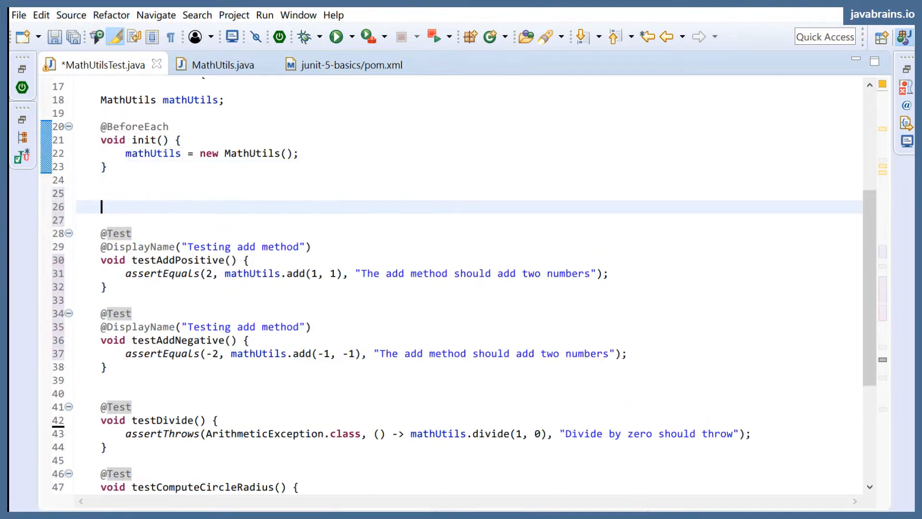
Declare an inner class AddTest { } above the add tests.
scroll("up", 3)
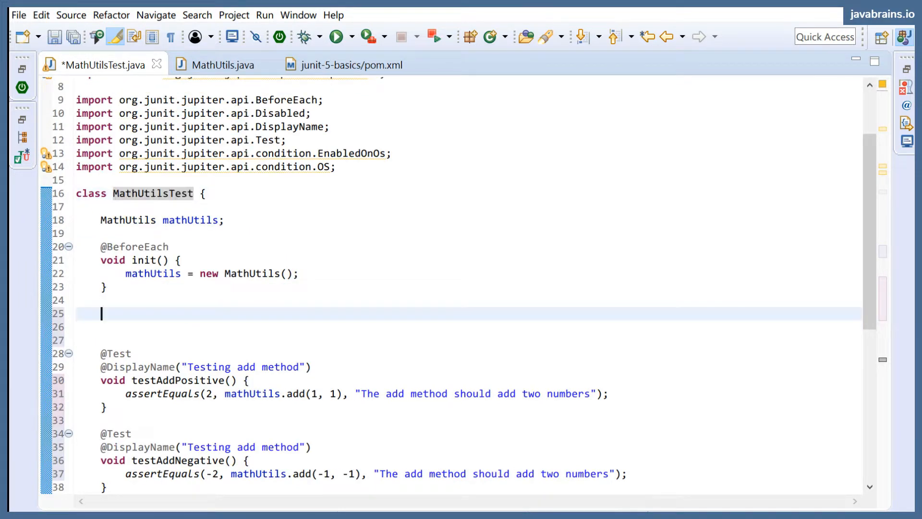
type("class A")
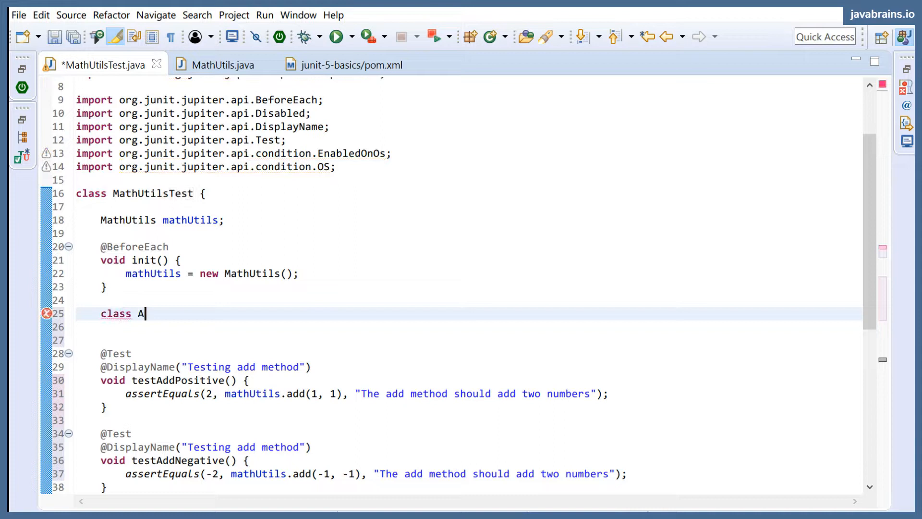
type("ddTest")
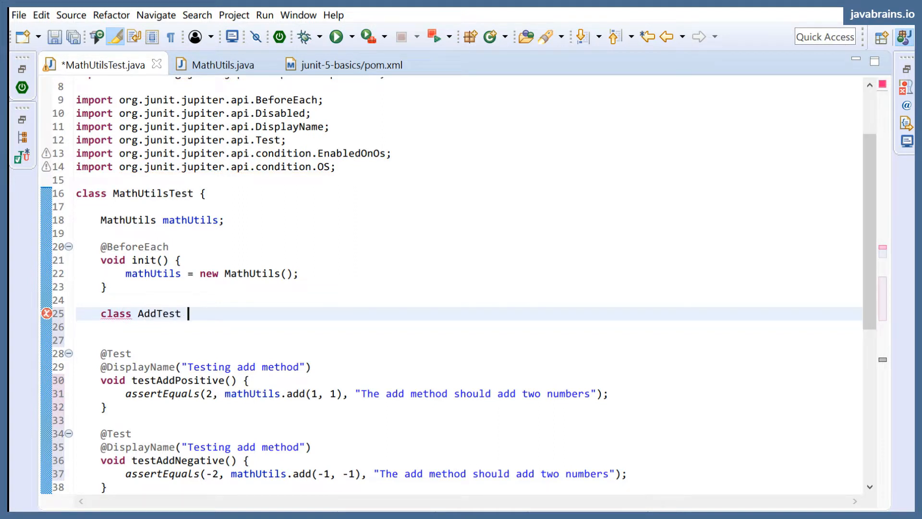
type("{")
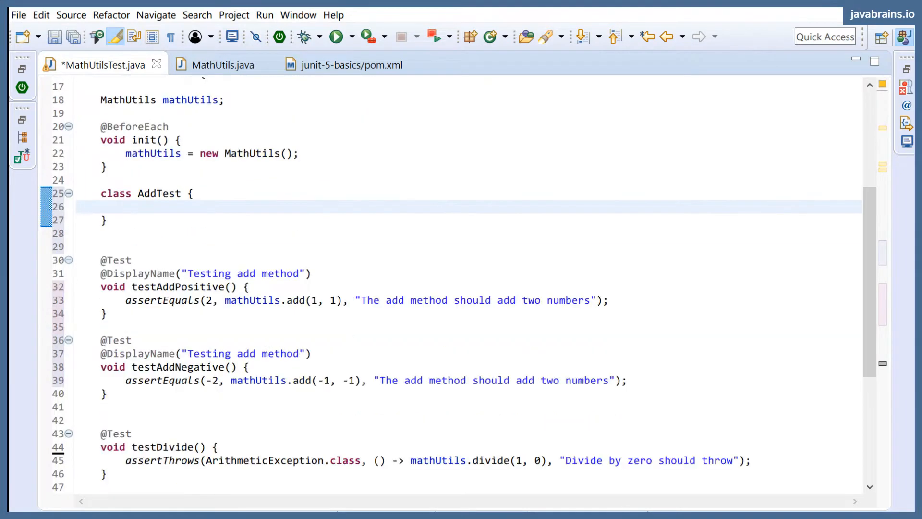
Move testAddPositive and testAddNegative inside AddTest.
left_click(118, 259)
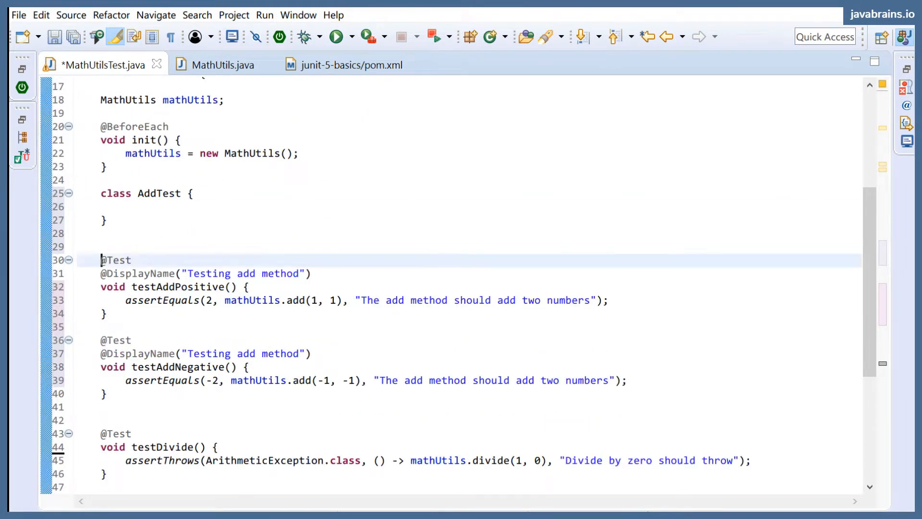
left_click_drag(100, 259, 105, 394)
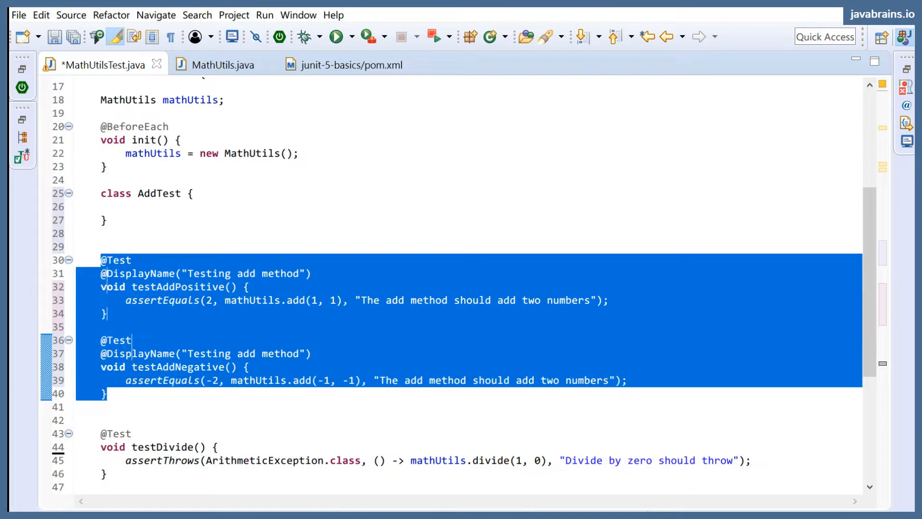
key("Delete")
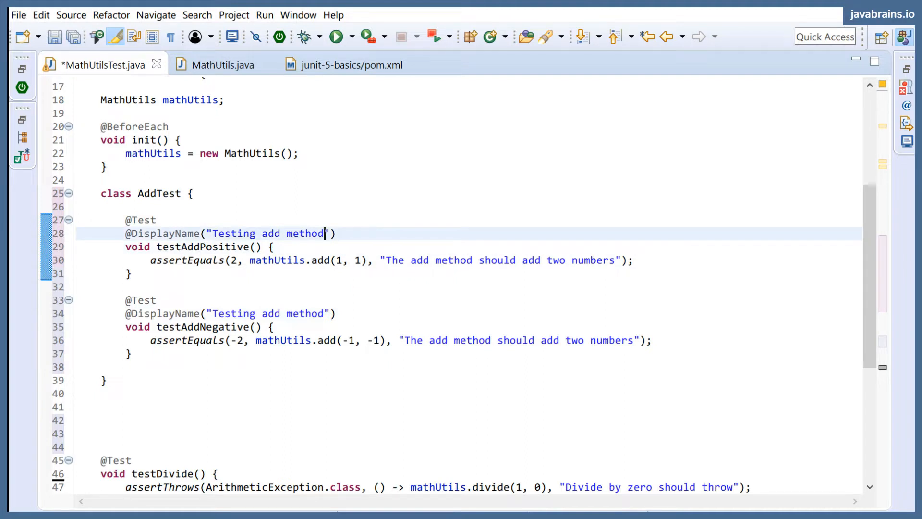
Set display names to "Testing add method for +" and "Testing add method for -".
type("for")
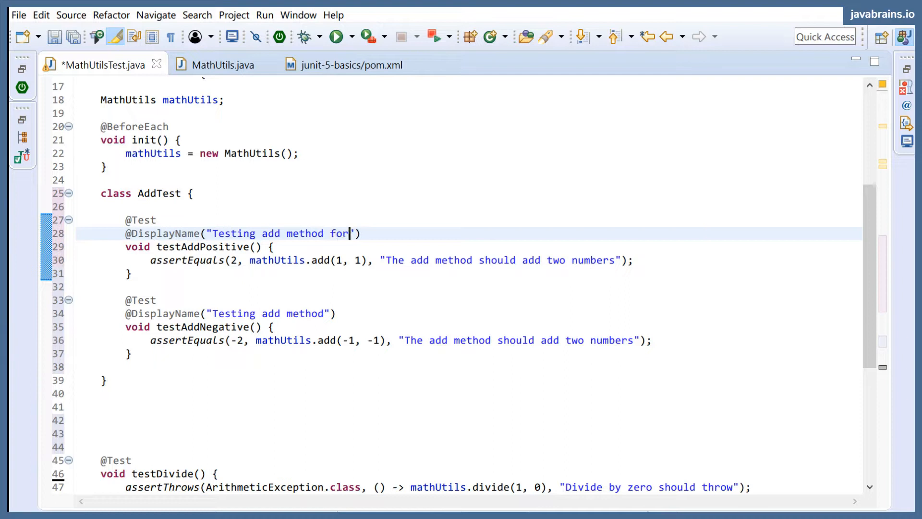
type("+")
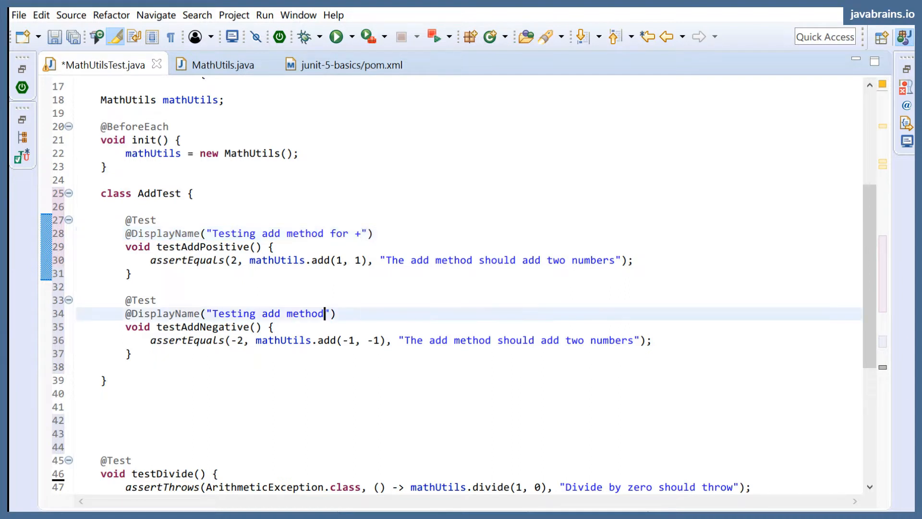
type("for -")
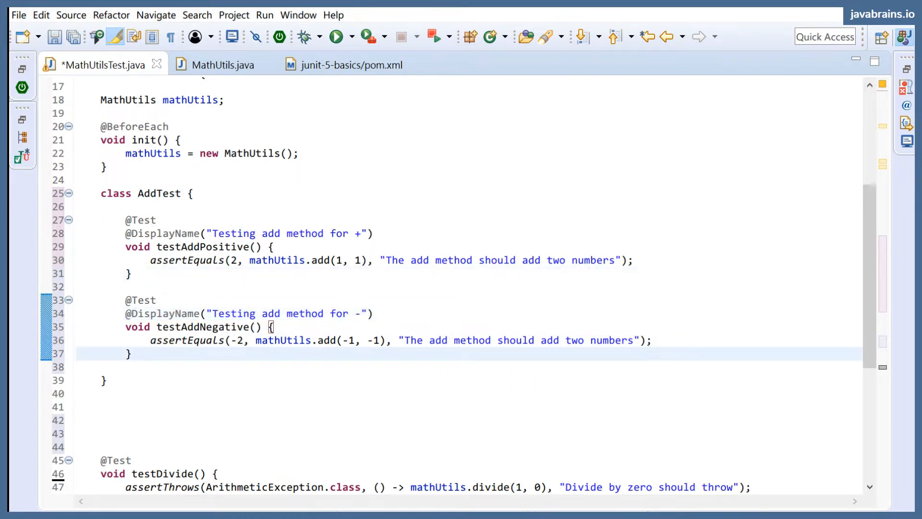
type("@")
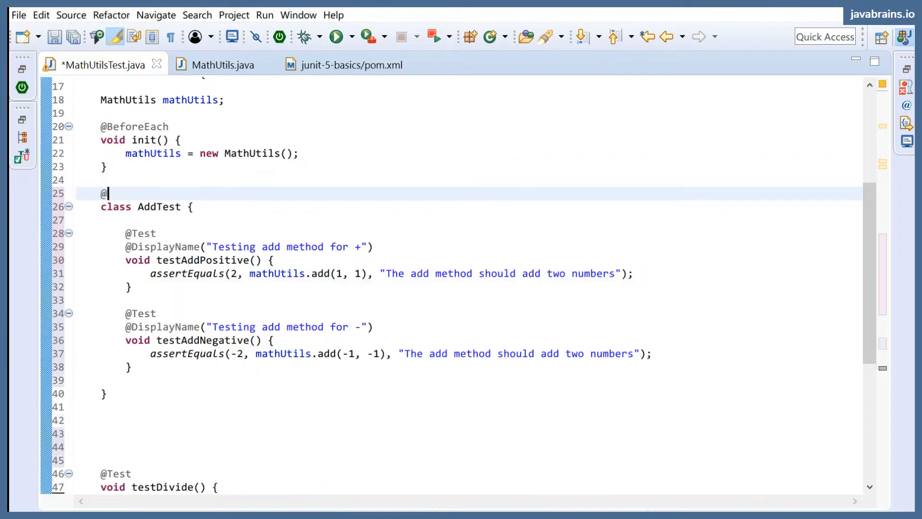
type("Nested")
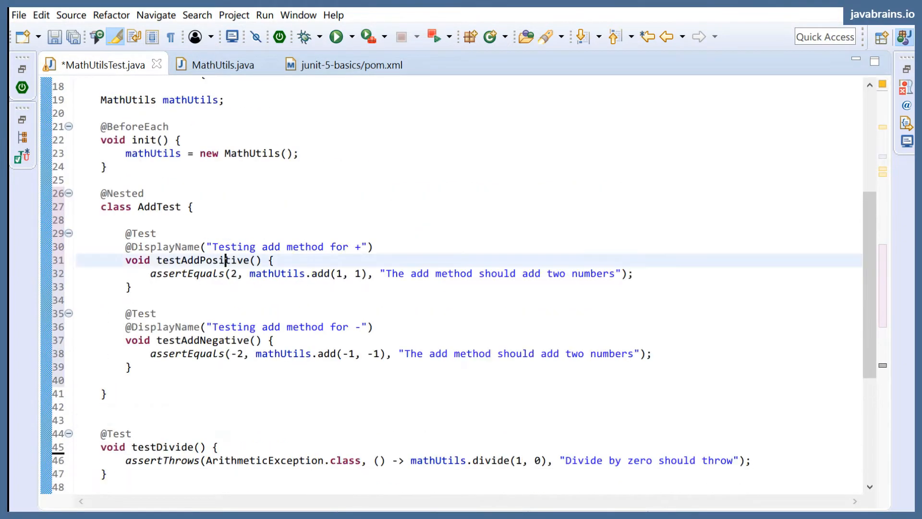
double_click(160, 207)
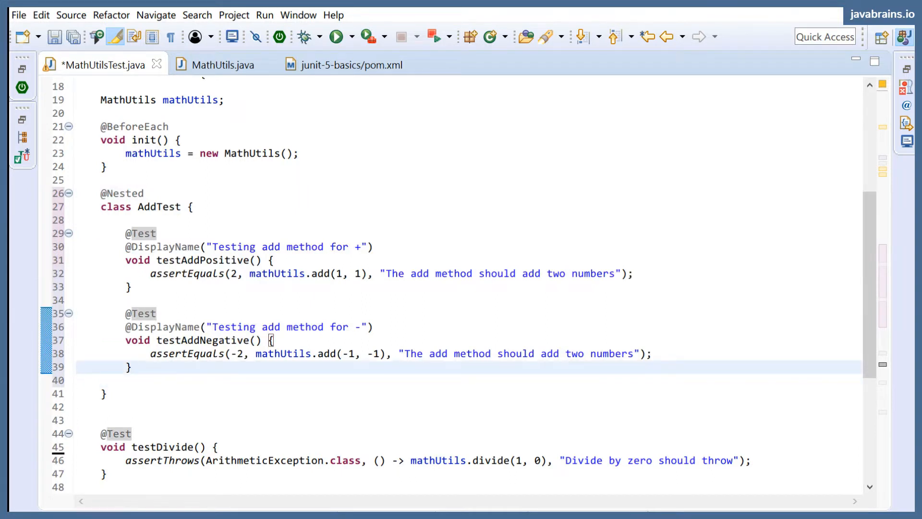
left_click_drag(100, 193, 106, 393)
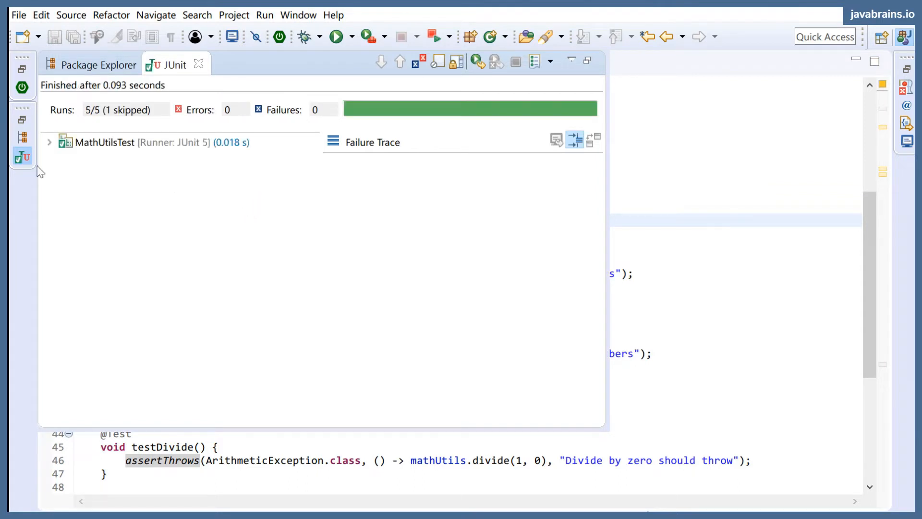
Expand the JUnit results to show AddTest's passing '+' and '-' tests.
left_click(49, 142)
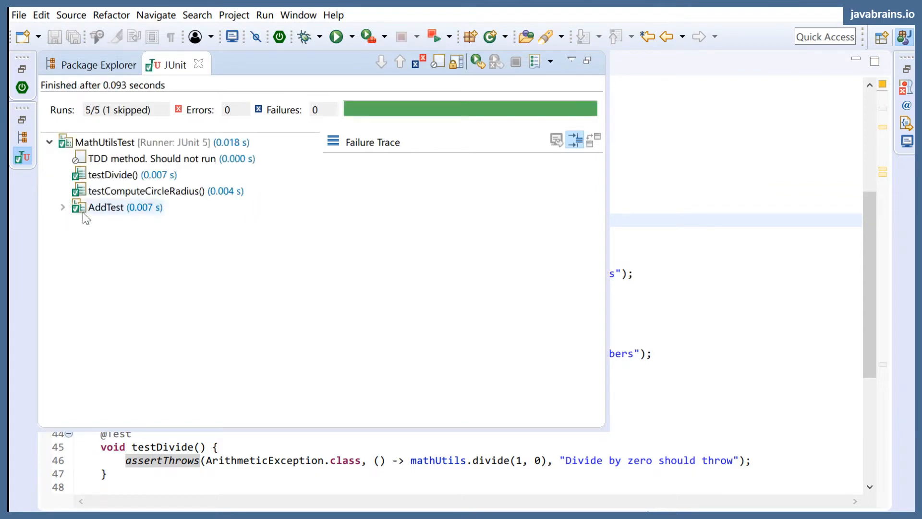
left_click(105, 208)
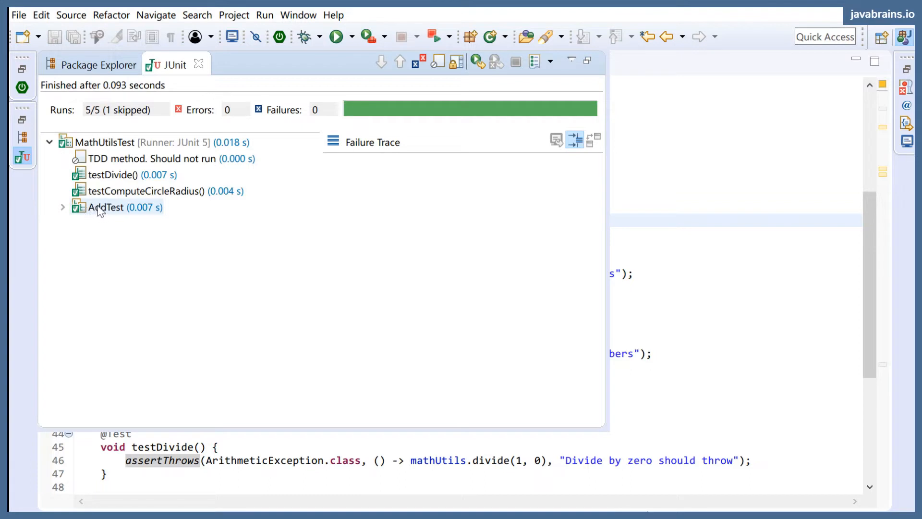
left_click(62, 207)
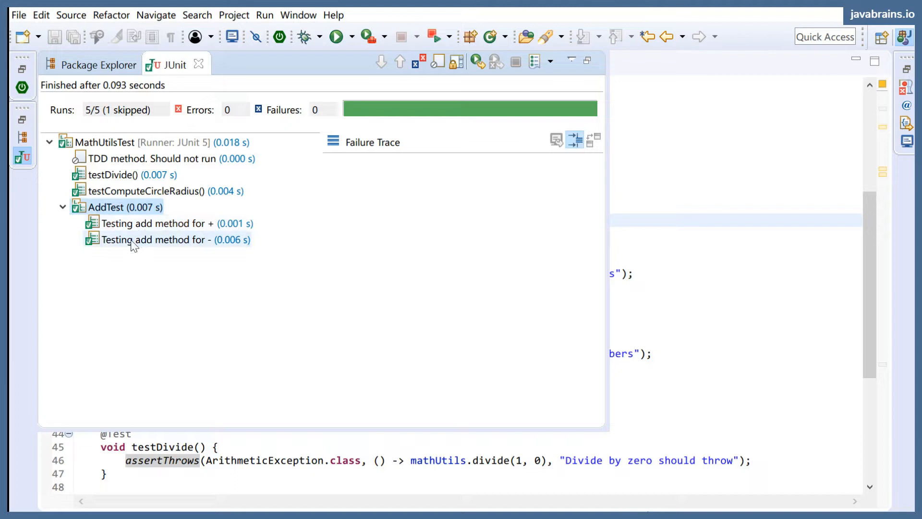
mouse_move(124, 250)
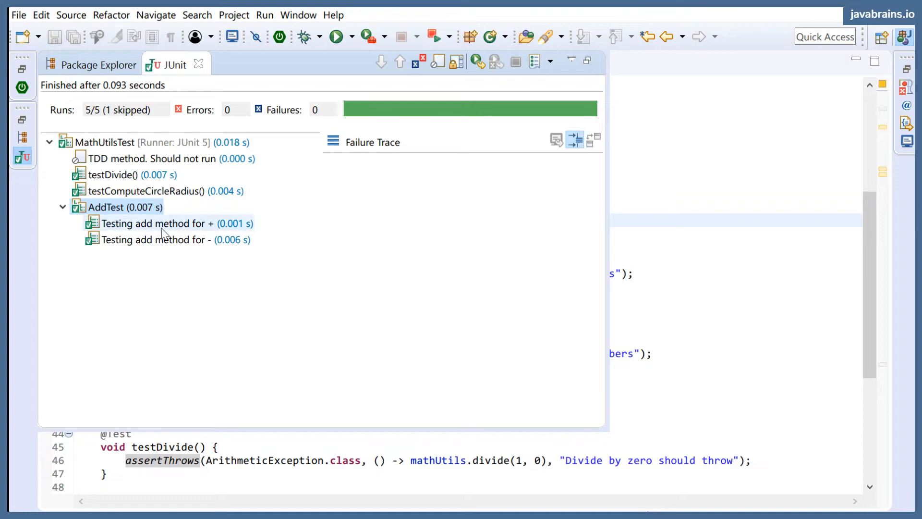
mouse_move(203, 224)
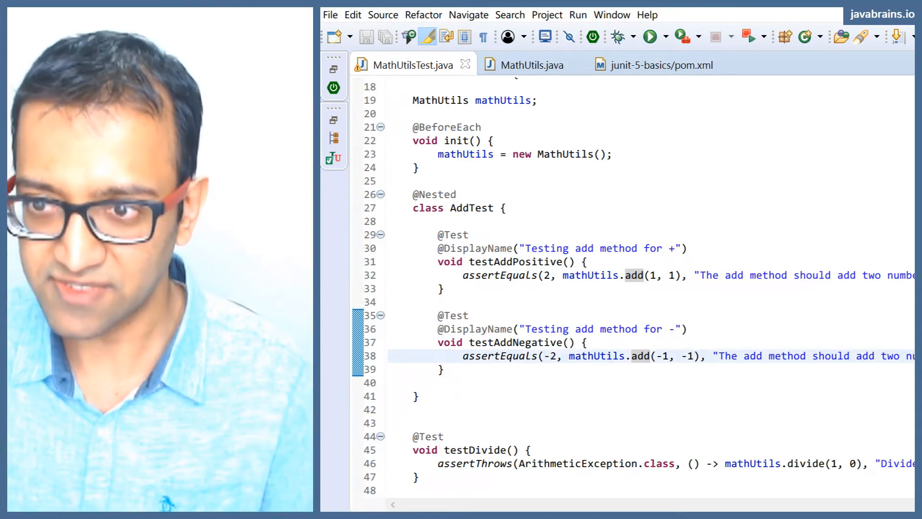
Expect -3 in testAddNegative, rerun and view the failing '-' test details.
type("3")
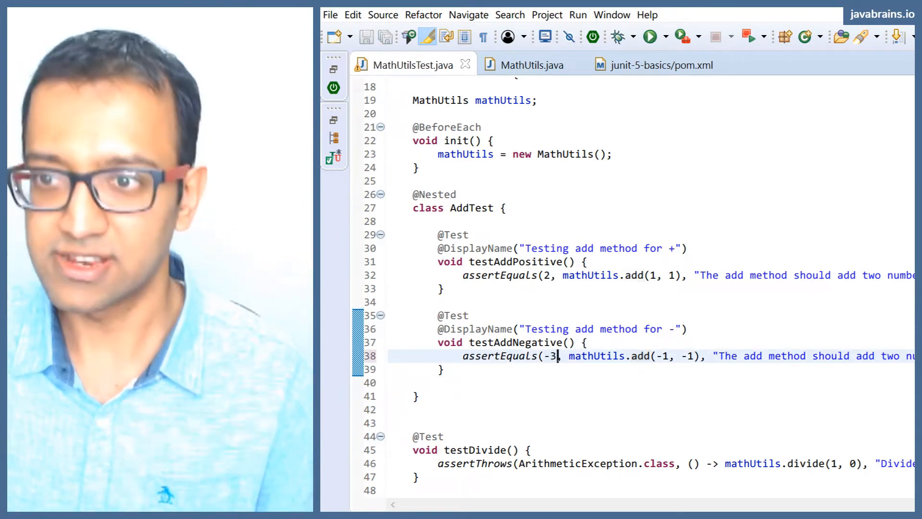
double_click(515, 342)
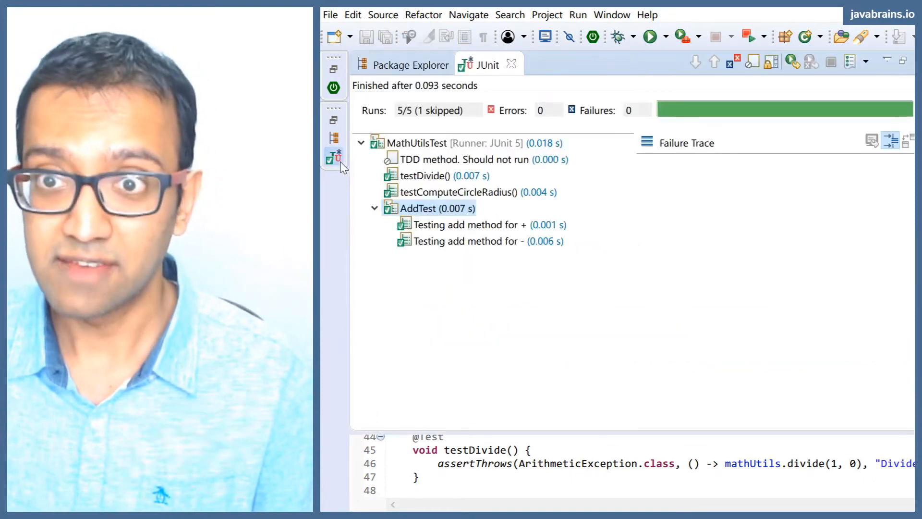
right_click(417, 143)
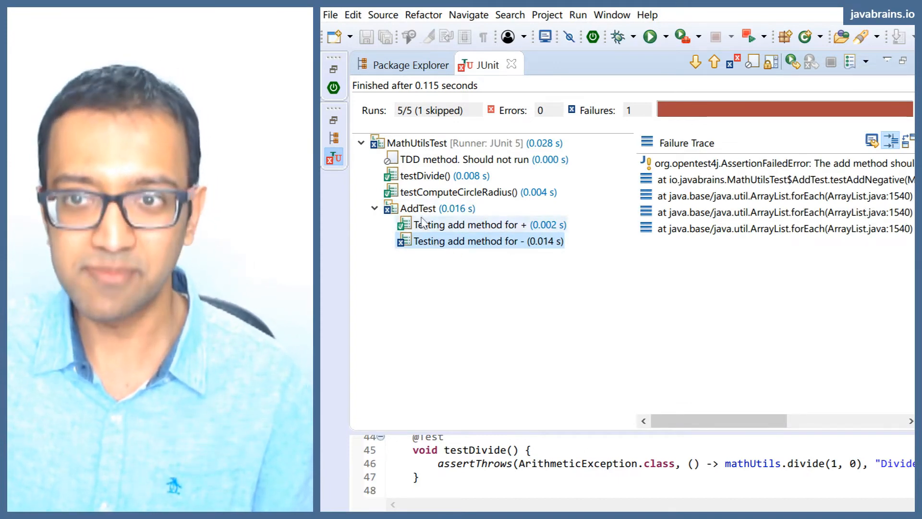
left_click(374, 208)
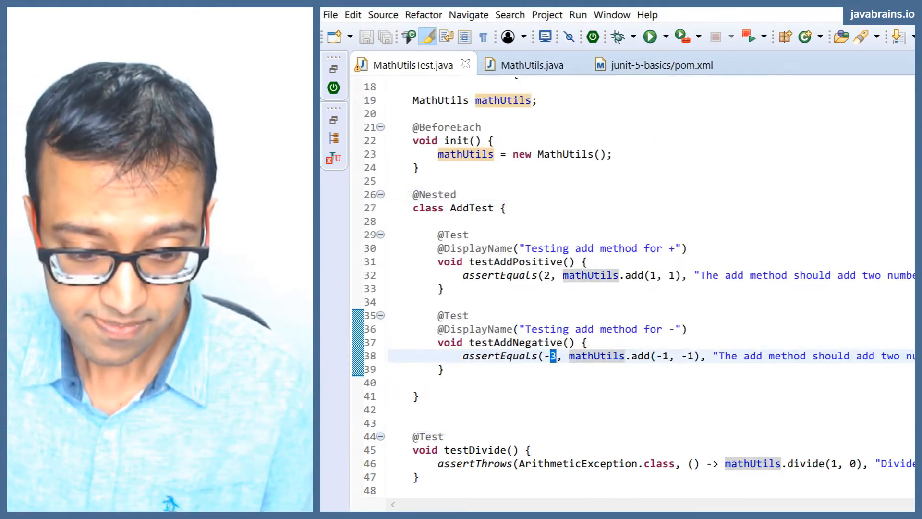
Restore testAddNegative's expected value to -2 and glance at the results.
type("-2")
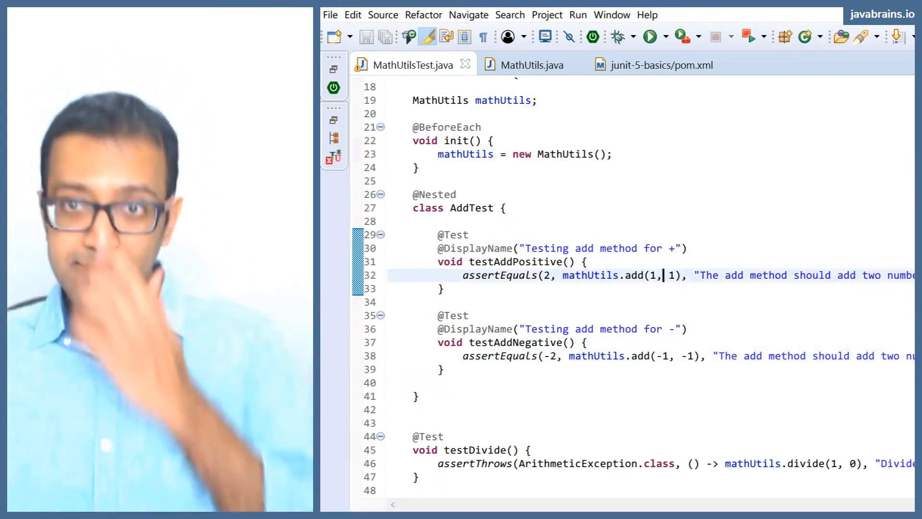
left_click(650, 37)
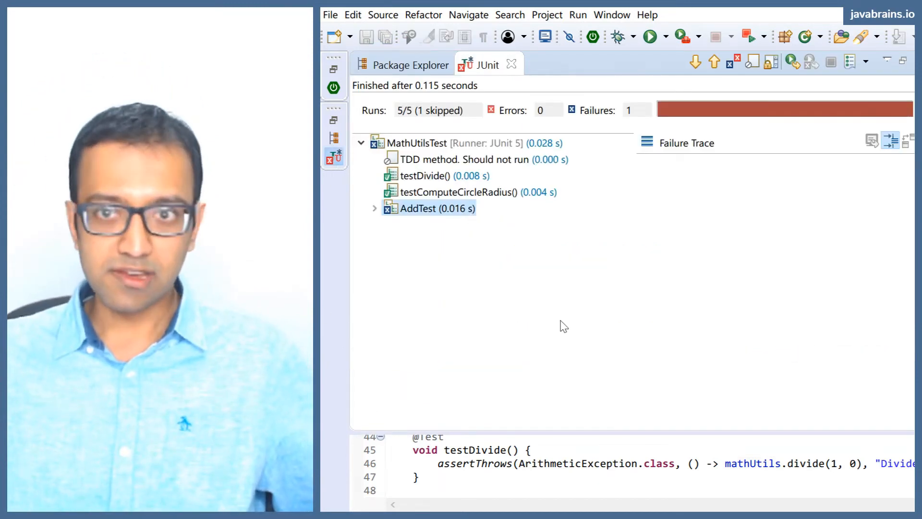
mouse_move(509, 238)
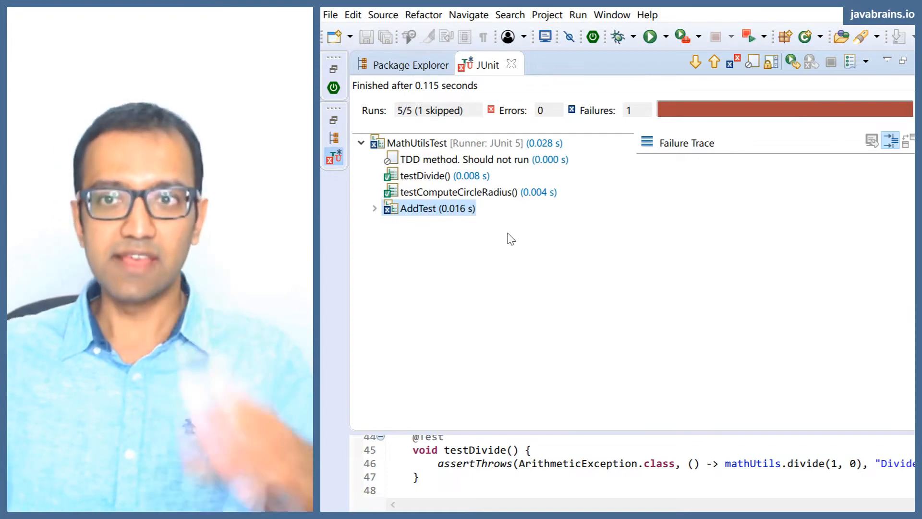
mouse_move(449, 222)
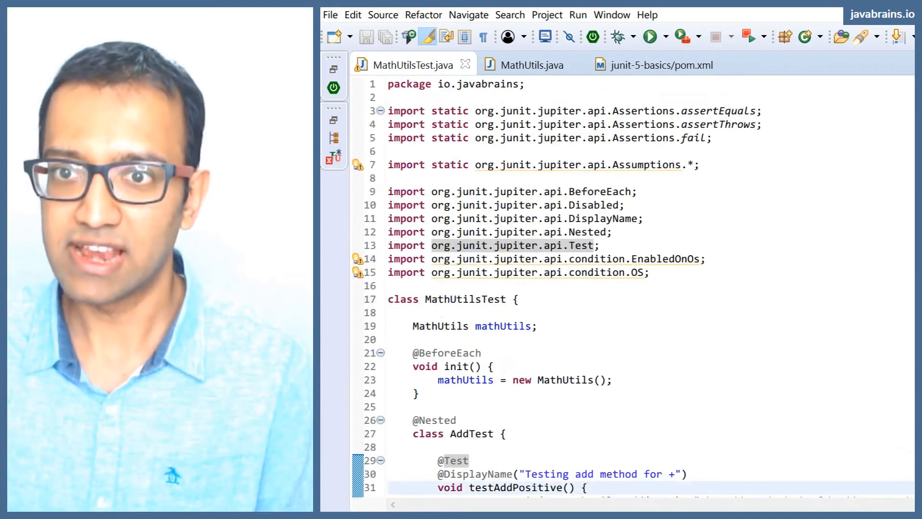
left_click(650, 36)
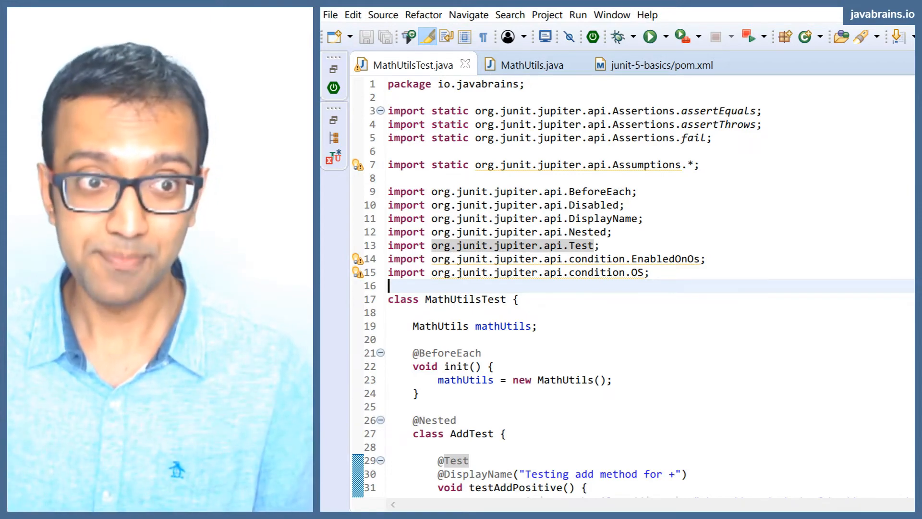
left_click(329, 14)
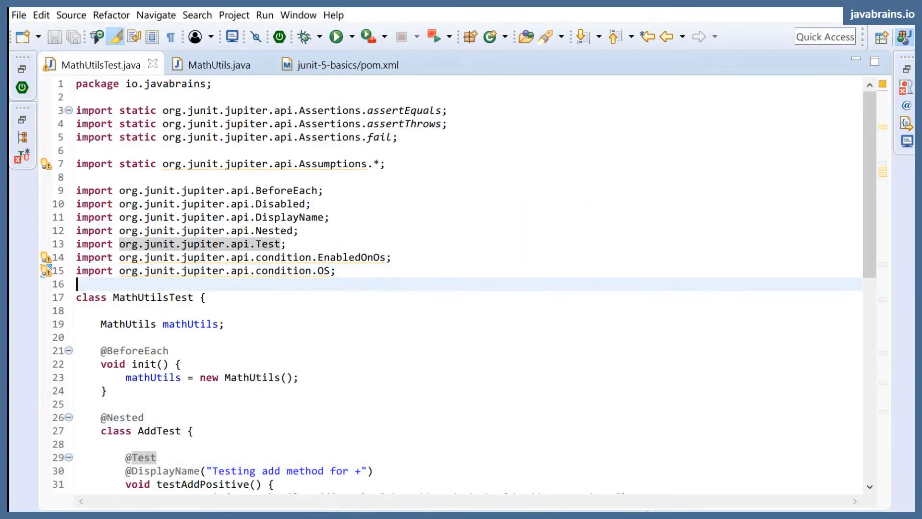
type("@DisplayName(\"When running MathUtils")
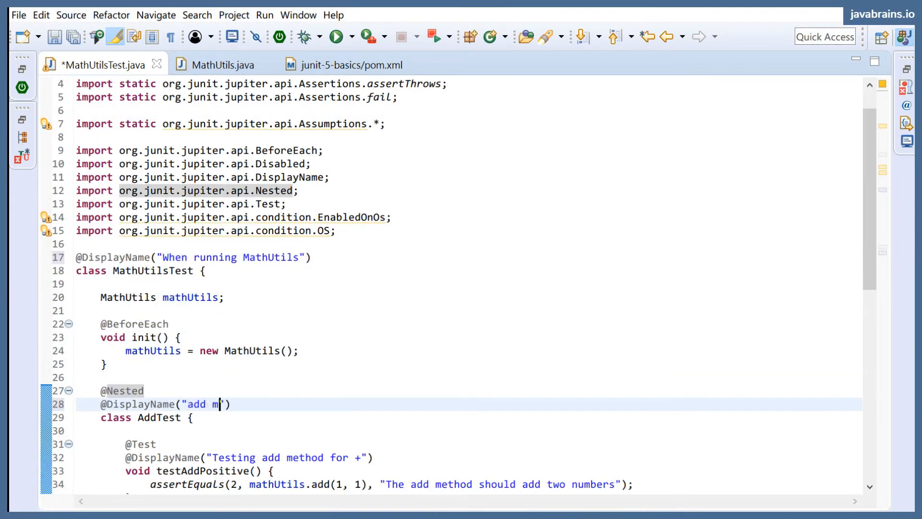
type("ethod")
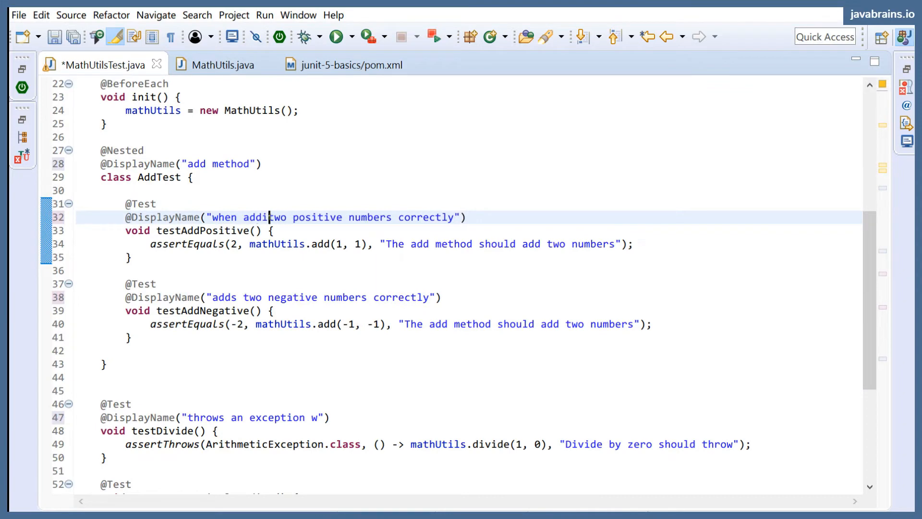
type("ing t")
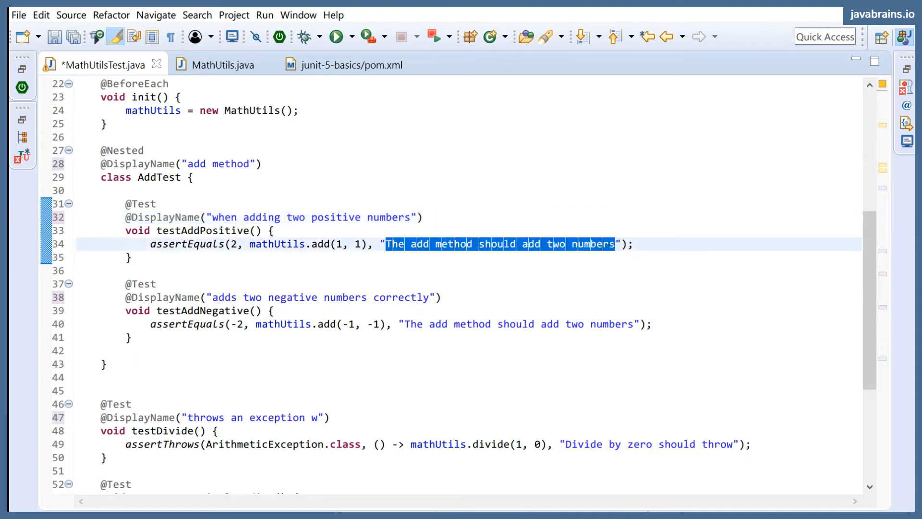
Add test display names and a "returns the right sum" assertion message, then rerun.
type("returns")
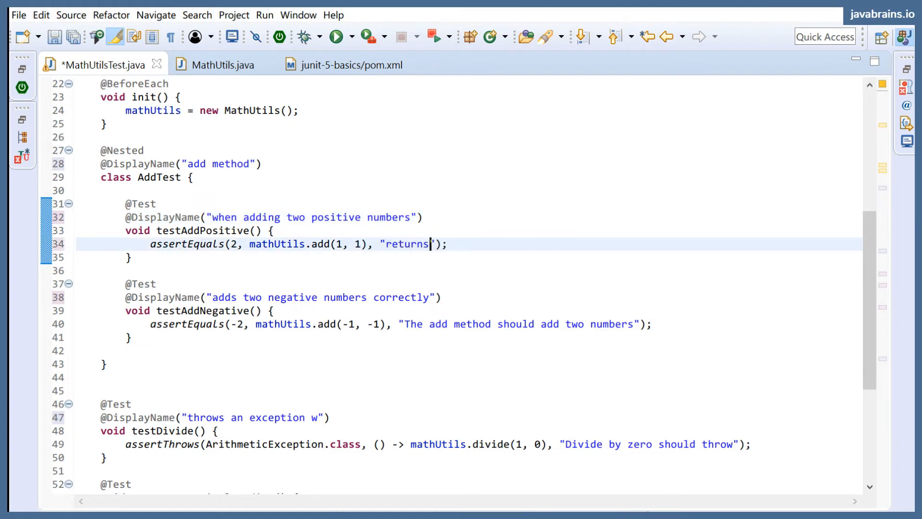
type("the right su")
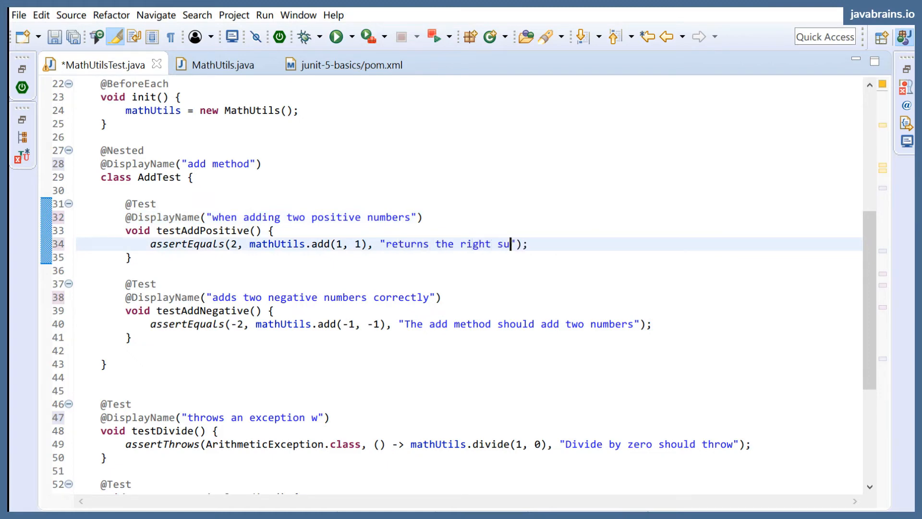
type("m")
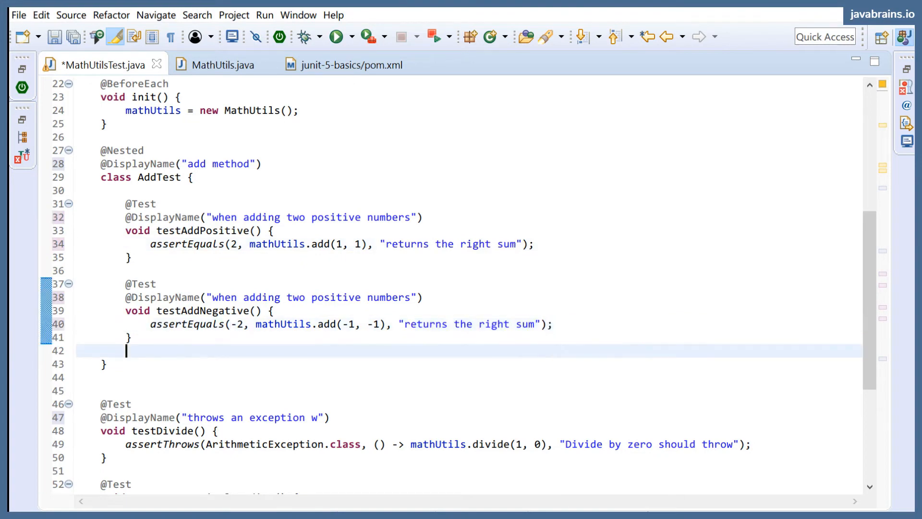
scroll("down", 3)
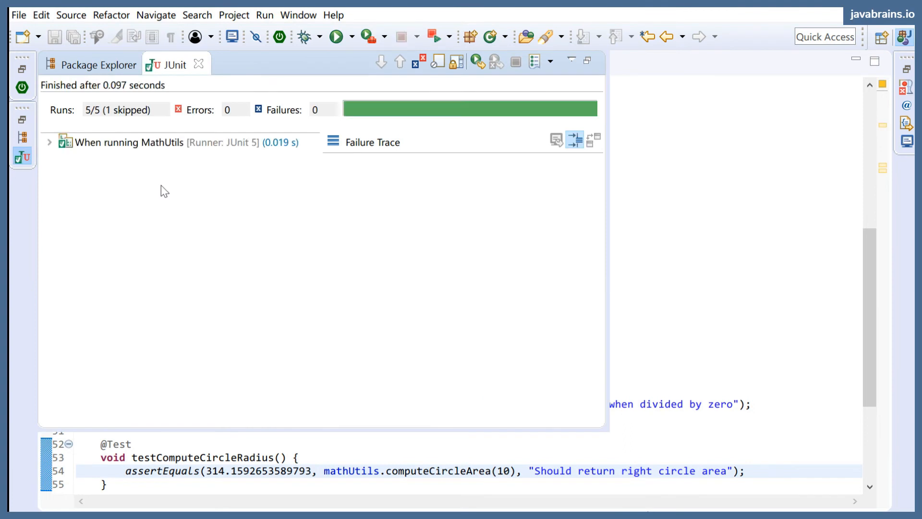
Expand 'When running MathUtils' and 'add method' results, then return to the code.
left_click(49, 142)
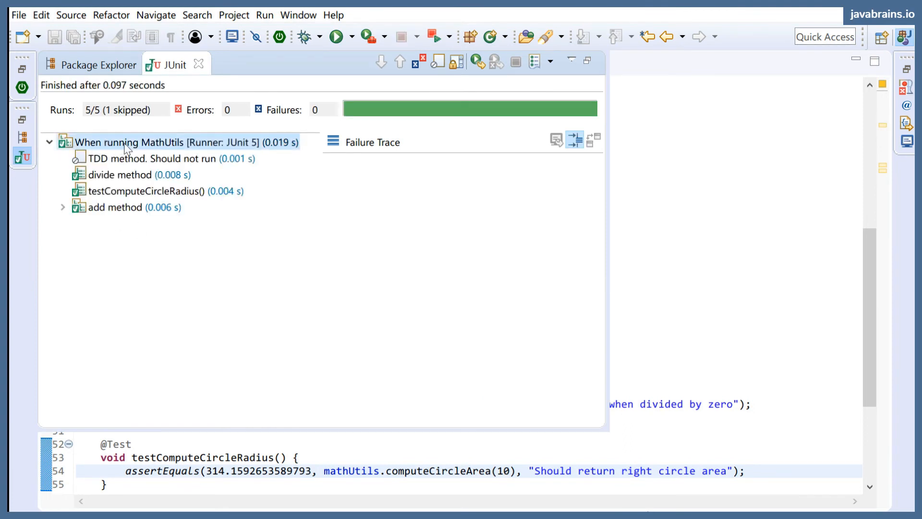
left_click(62, 207)
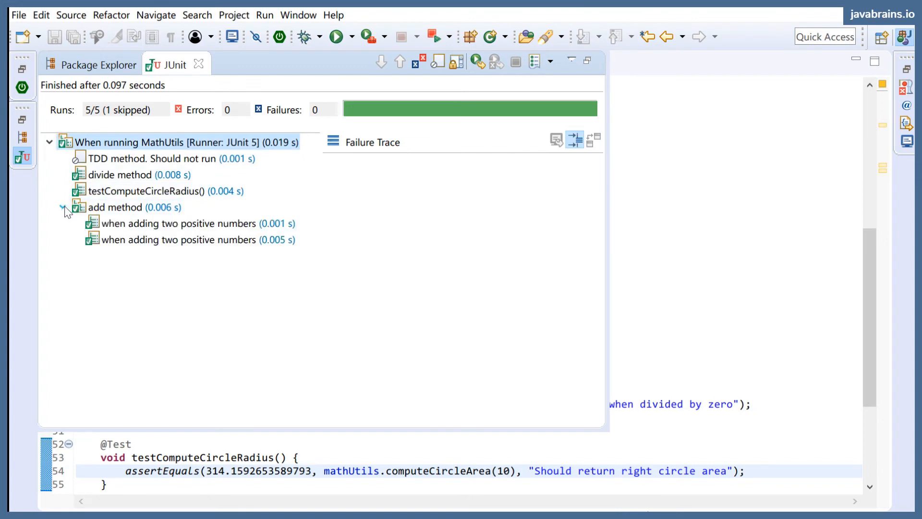
left_click(198, 223)
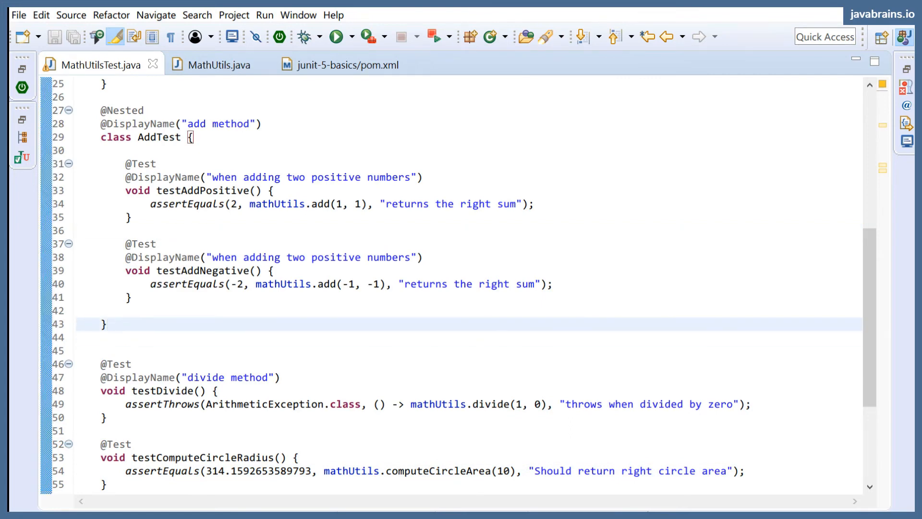
Make both add assertion messages 'should return the right sum' and set the negative test's expected value to -1.
left_click(107, 324)
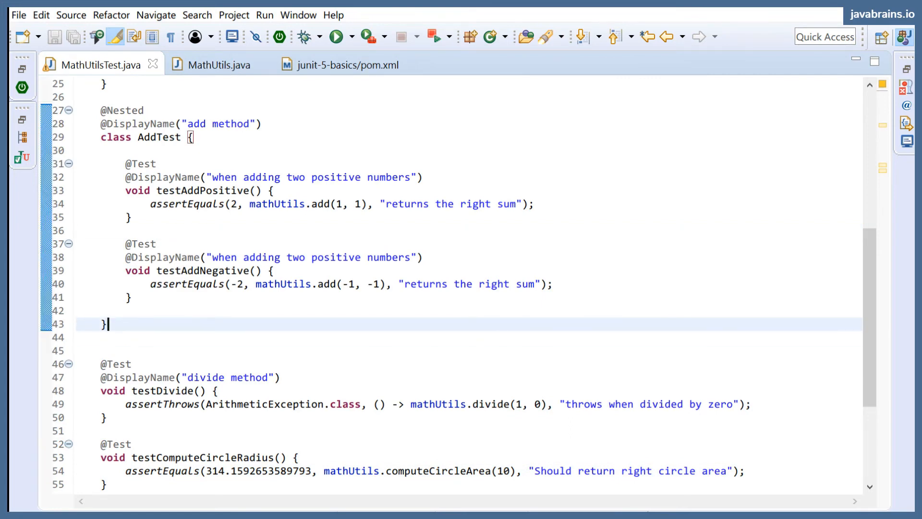
type("shj")
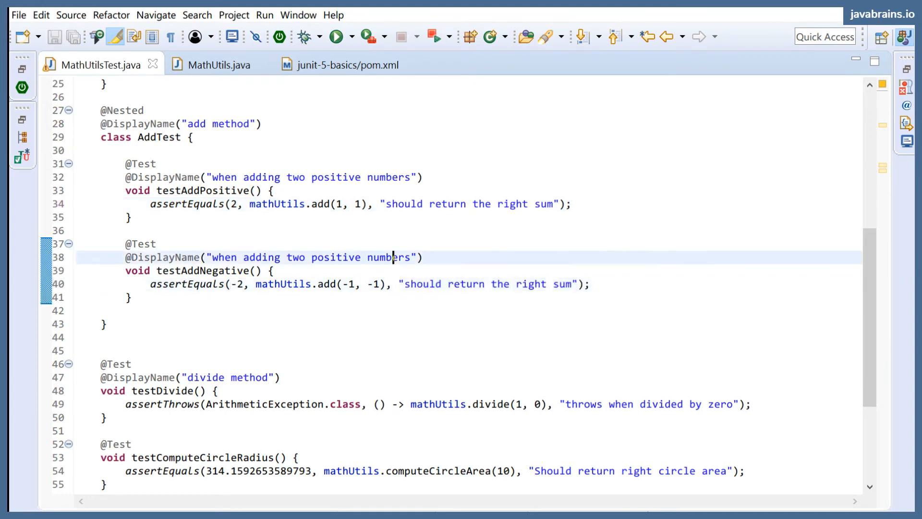
type("-1")
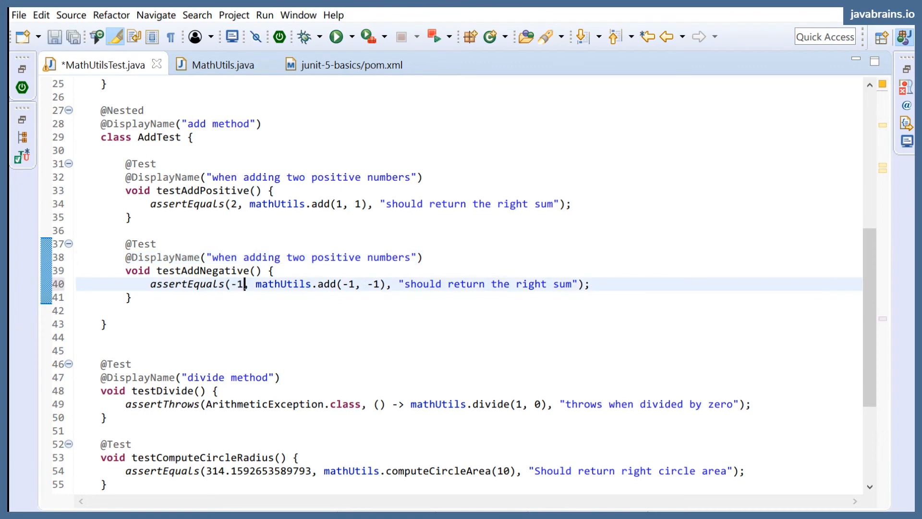
left_click(336, 36)
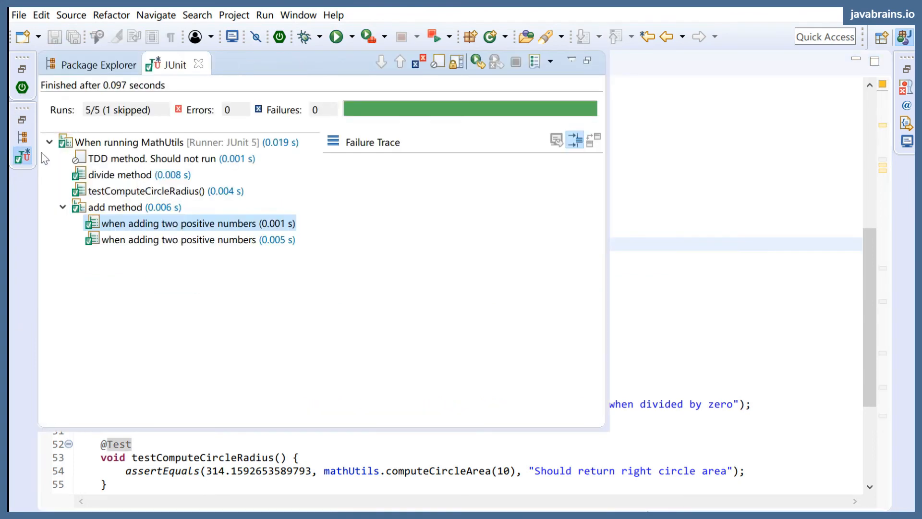
Rerun the test class, inspect the failing add test's trace showing 'should return the right sum' expected -1, then return to the code.
left_click(336, 37)
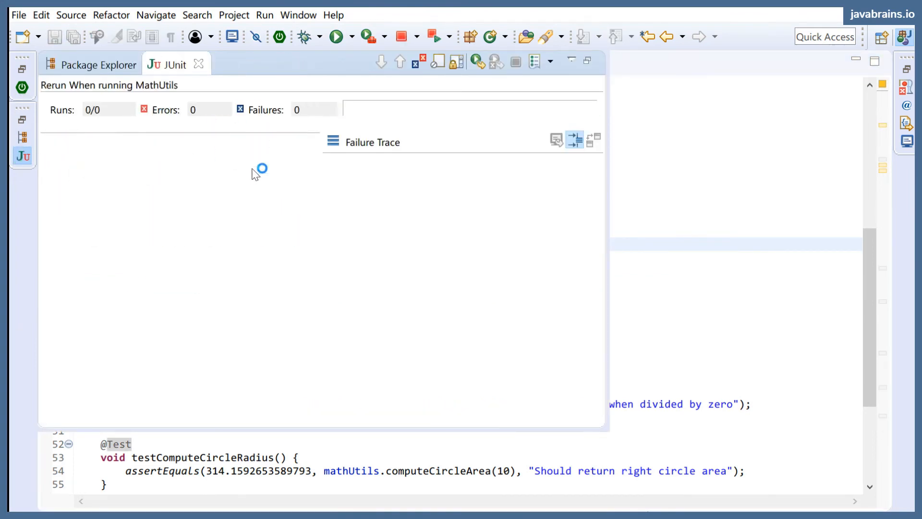
mouse_move(158, 184)
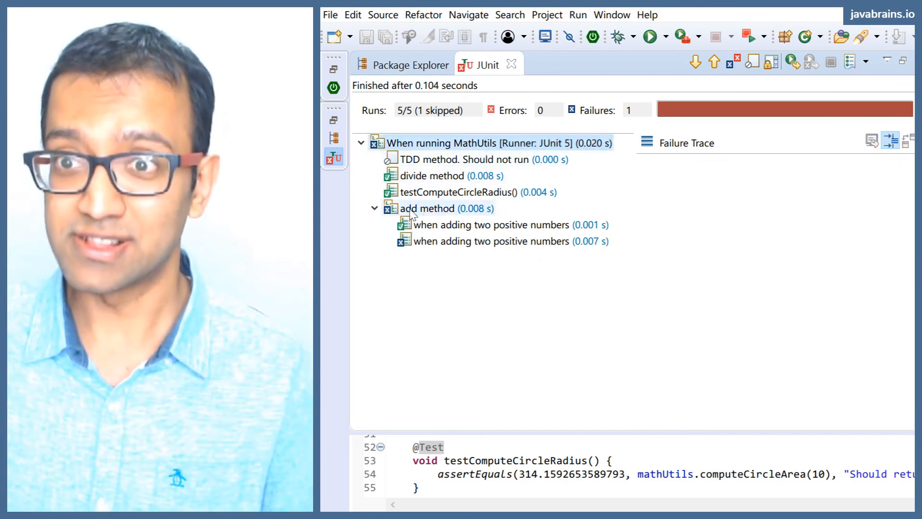
left_click(496, 241)
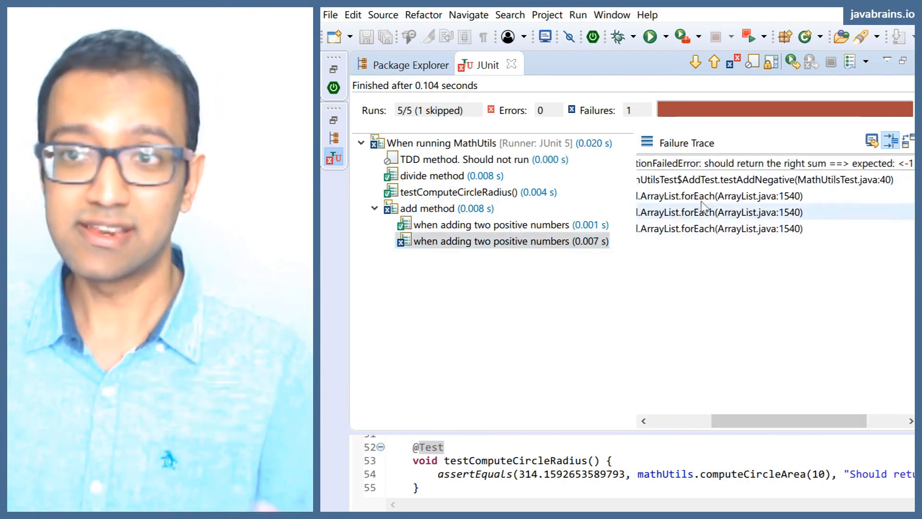
left_click(412, 64)
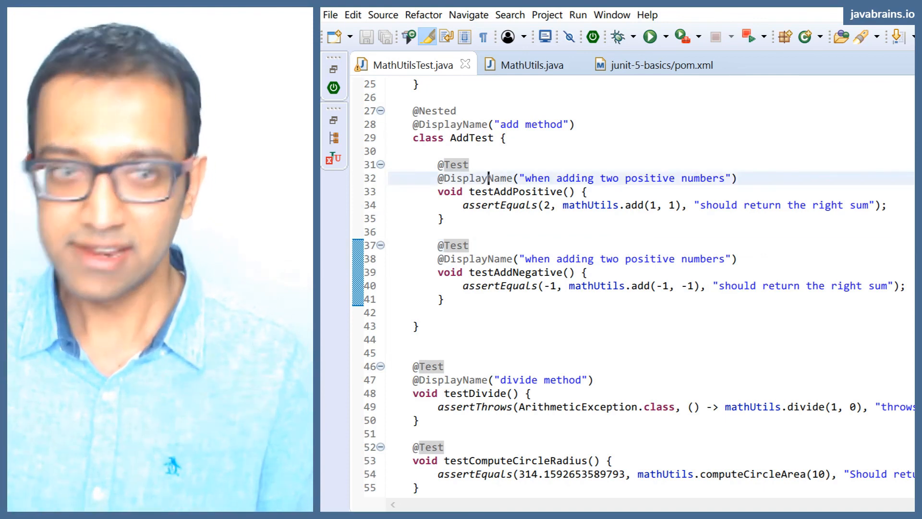
mouse_move(477, 178)
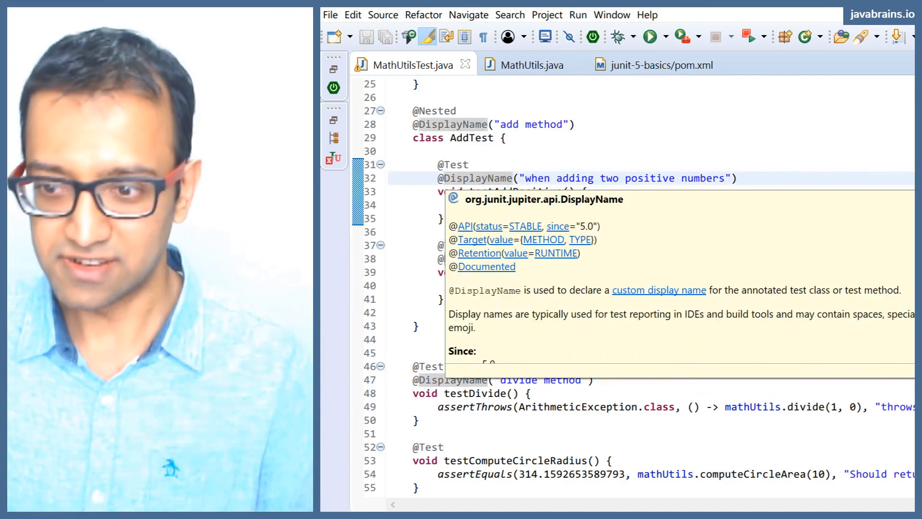